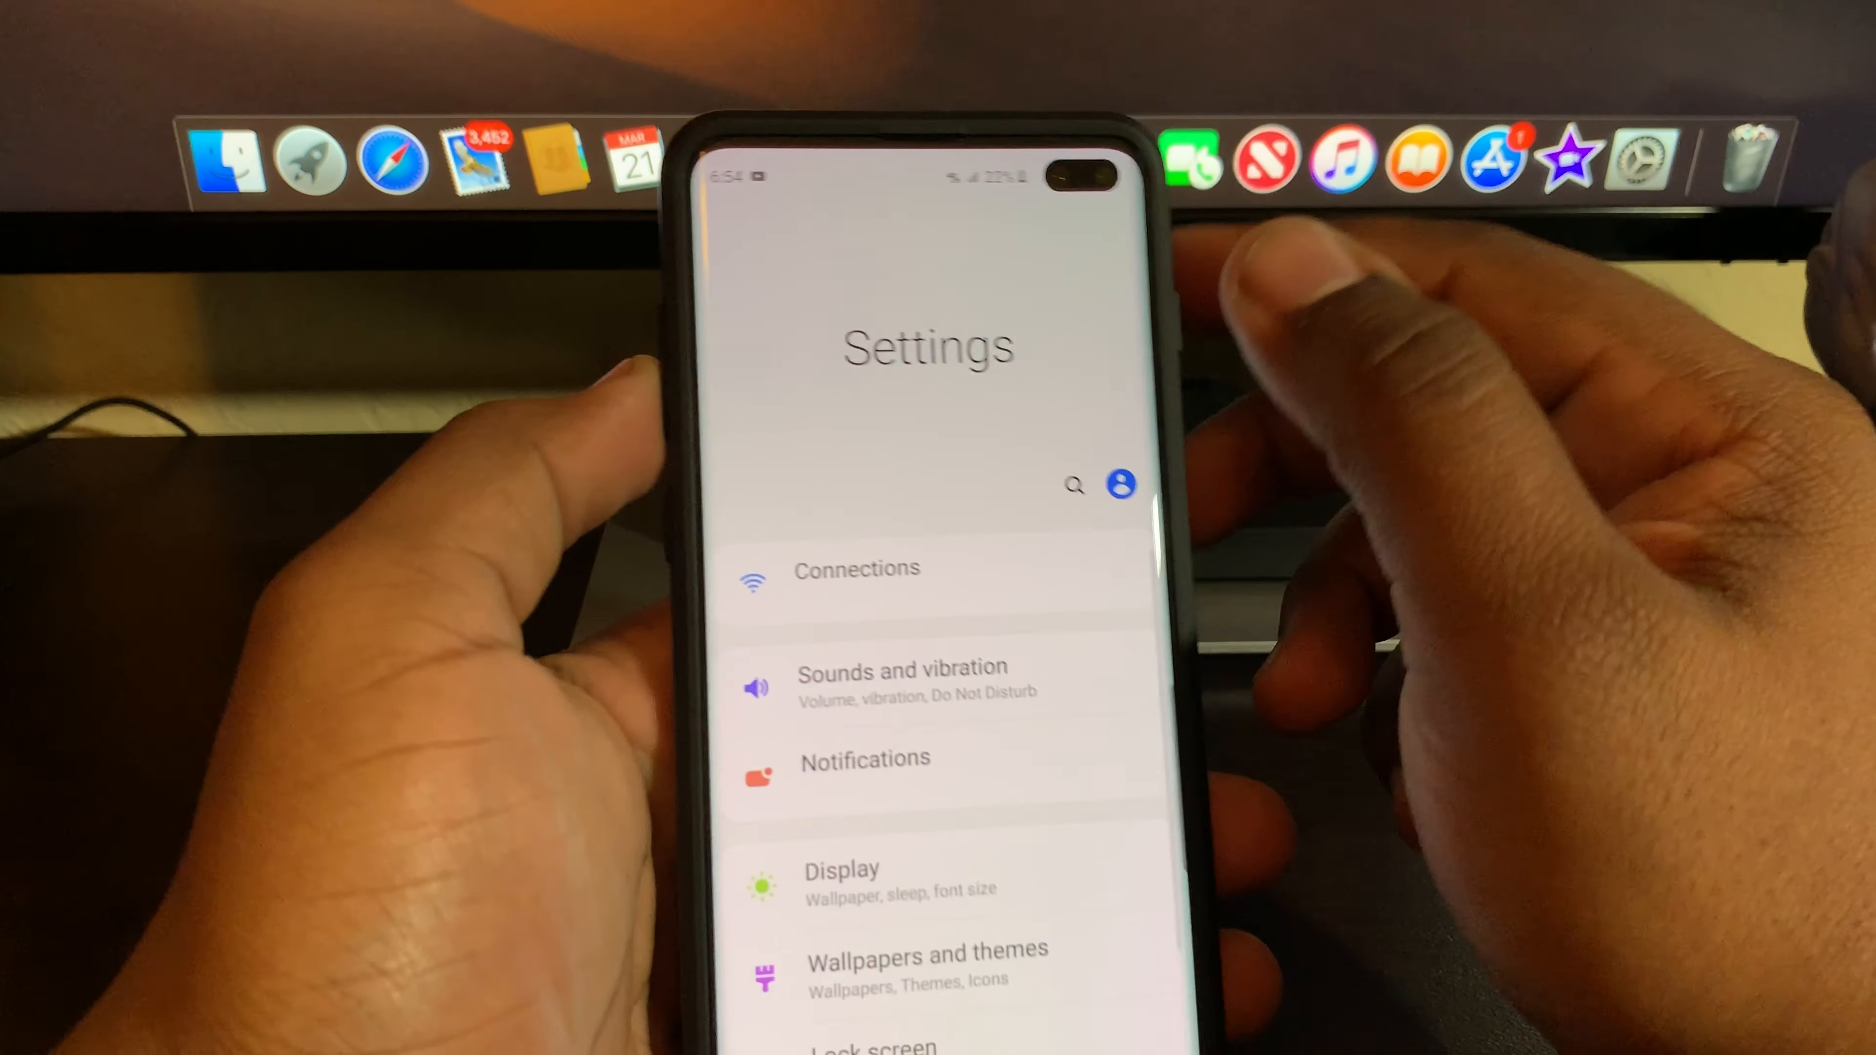
Navigate the Settings list to the Biometrics and security page.
{"action": "scroll", "scroll_direction": "down", "scroll_amount": 3}
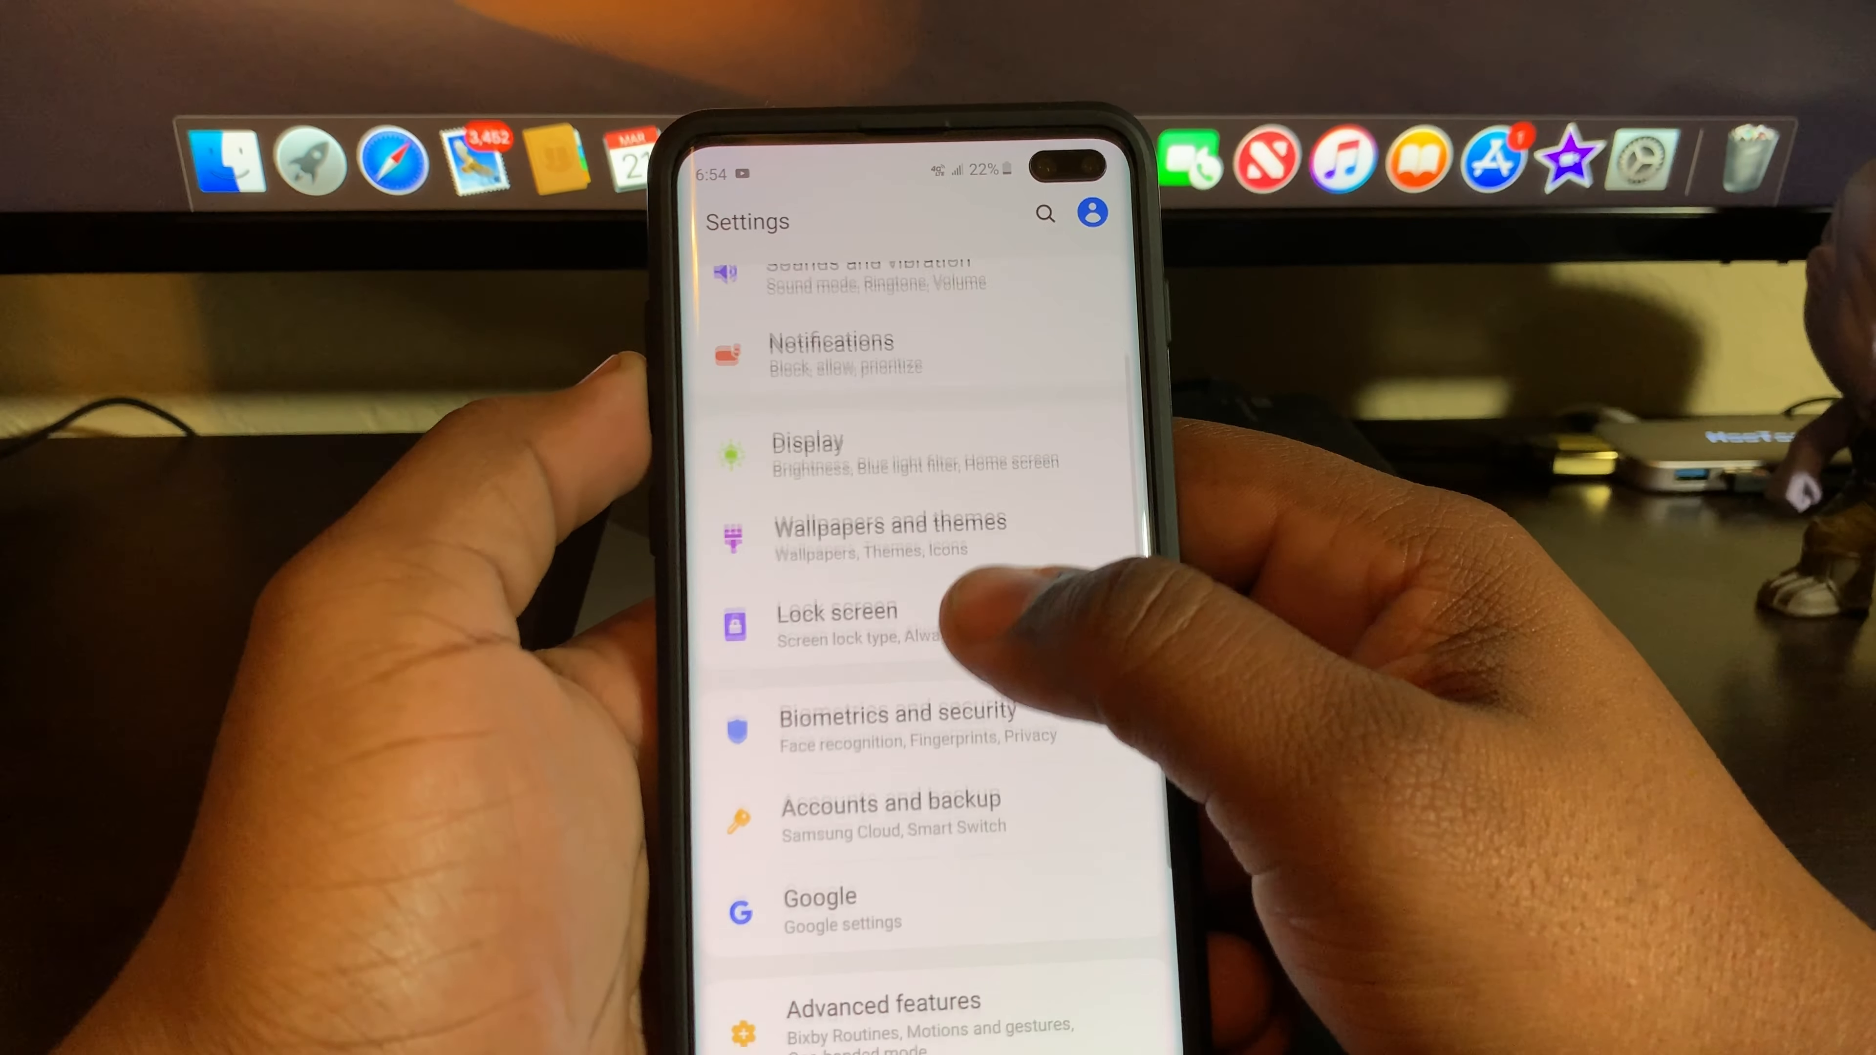
{"action": "left_click", "coordinate": [890, 726]}
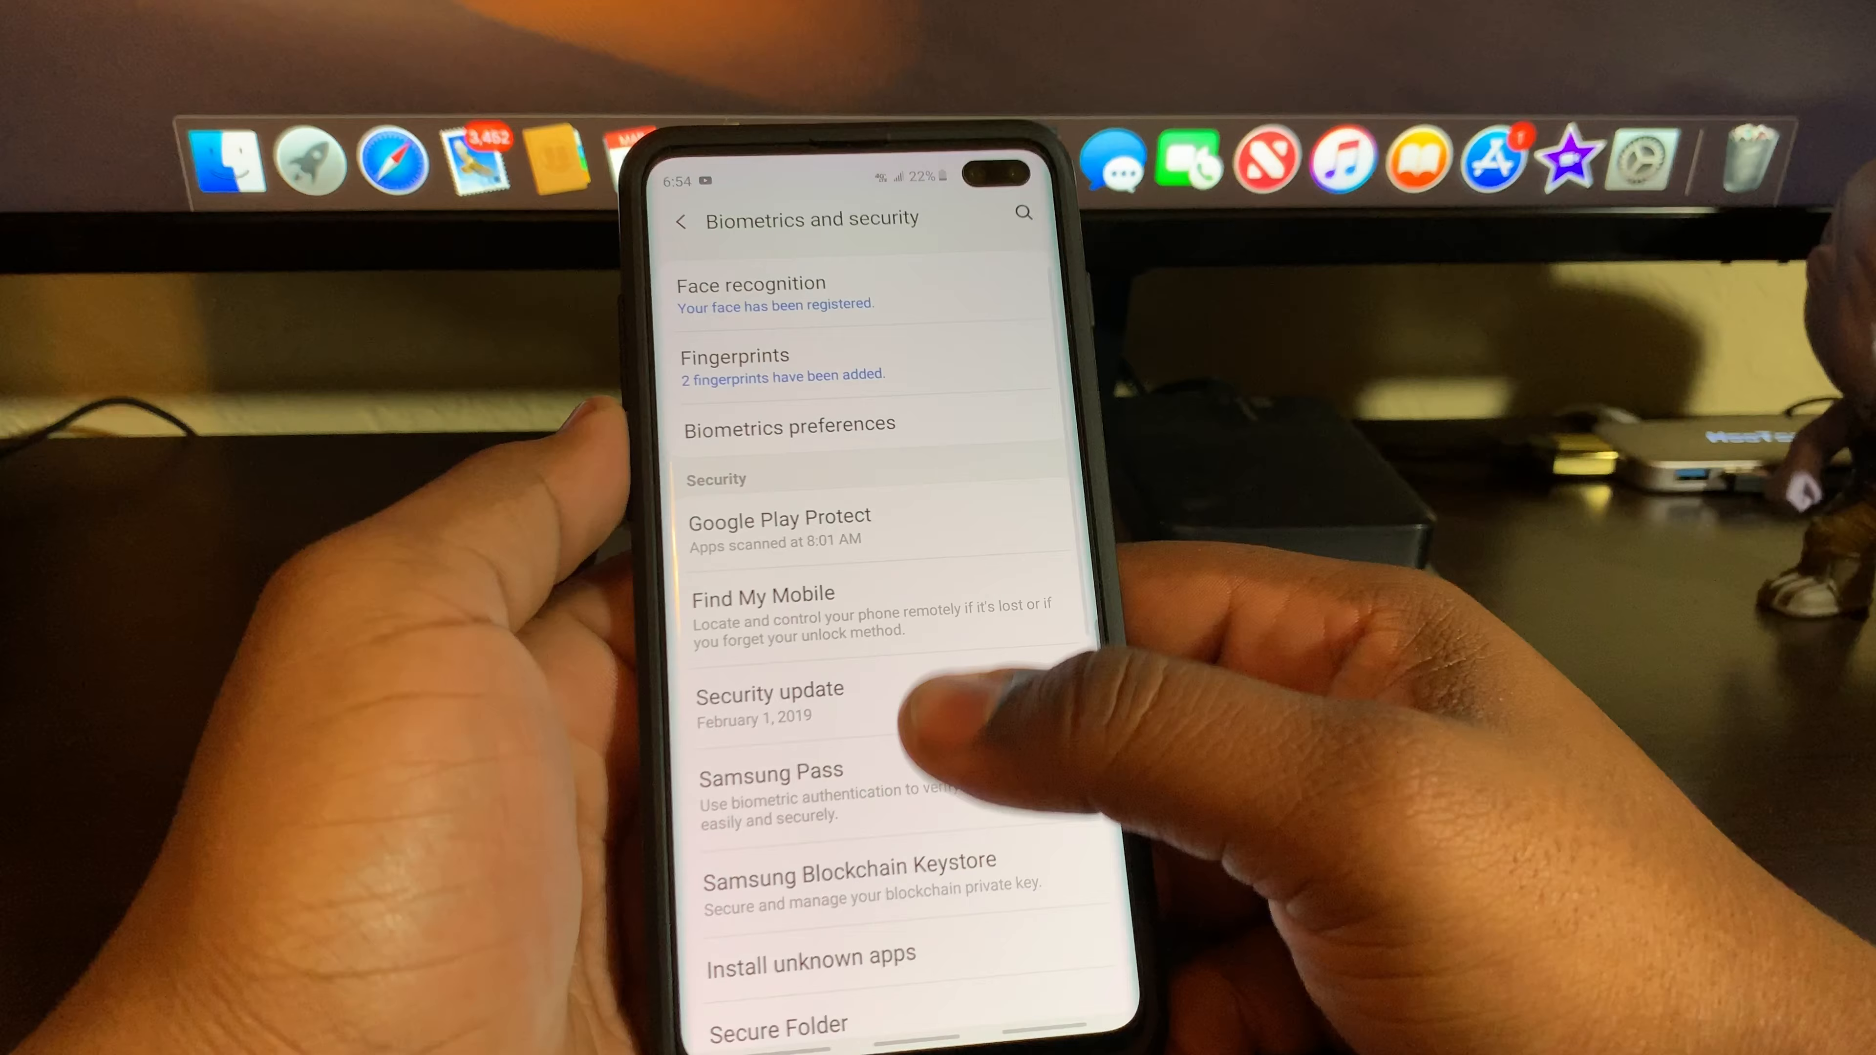